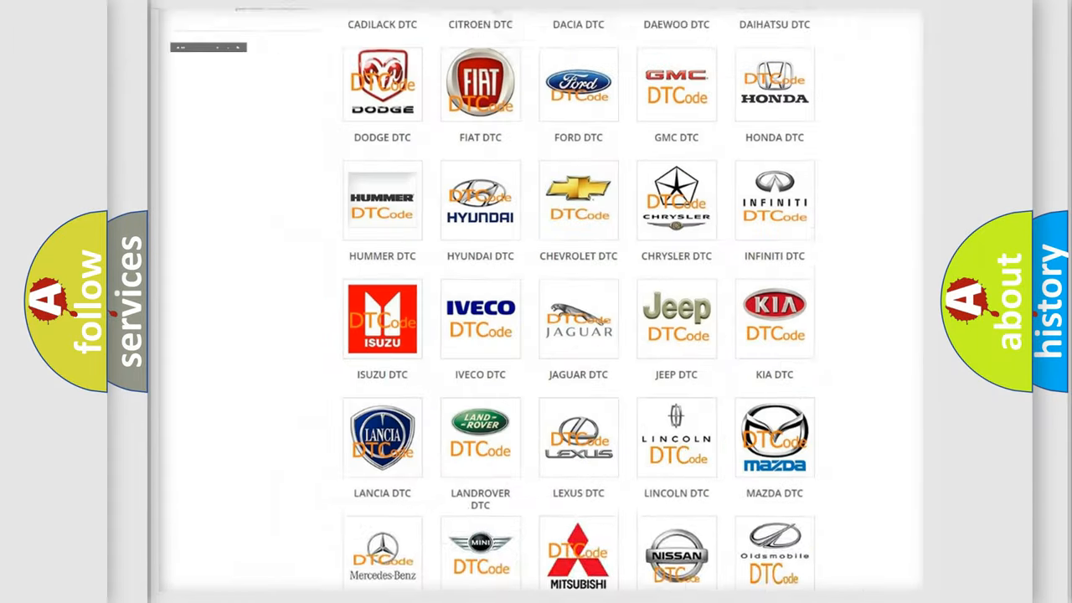
Open the ALFA ROMEO DTC tile and browse its list of B-series trouble codes
scroll("up", 3)
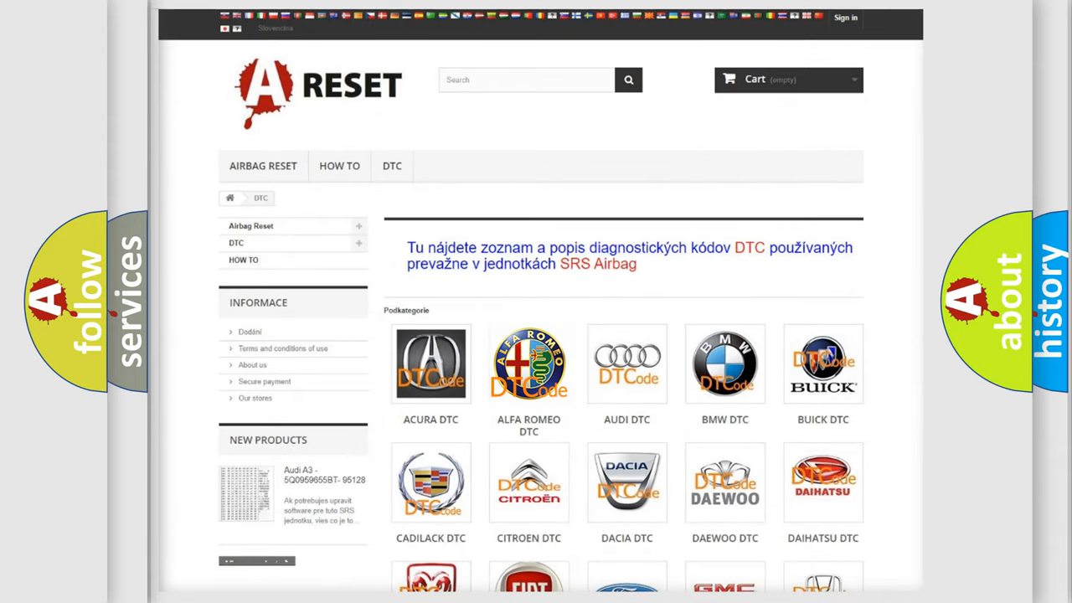
left_click(528, 364)
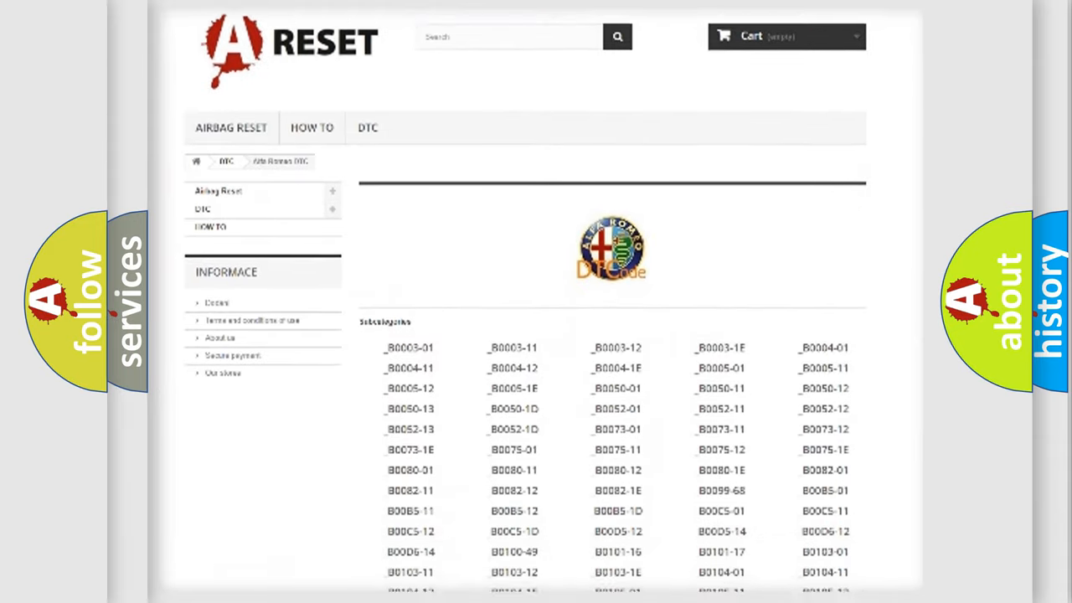
scroll("down", 3)
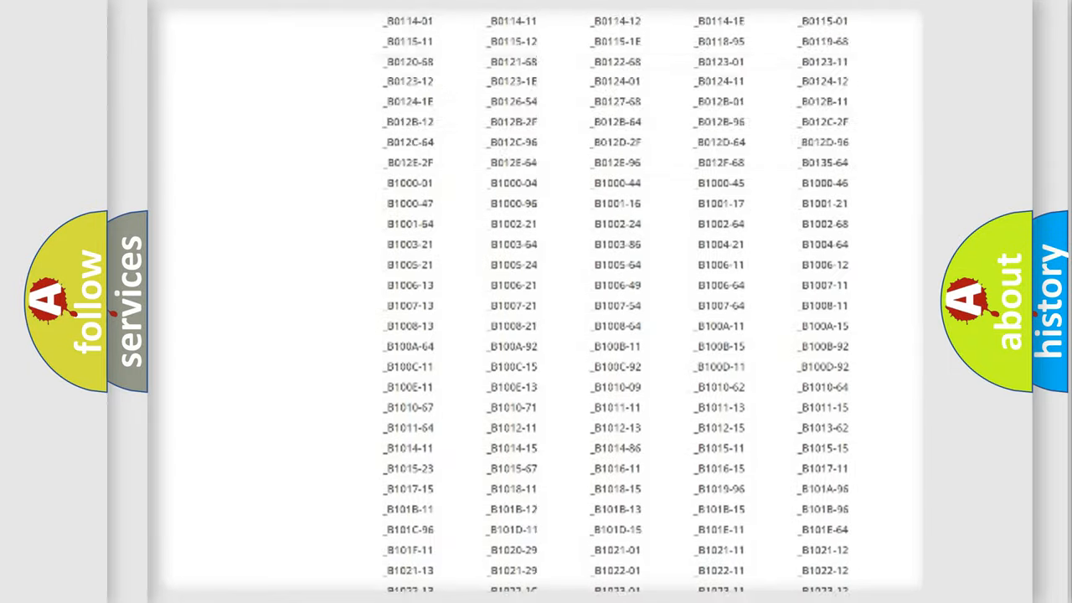
scroll("up", 3)
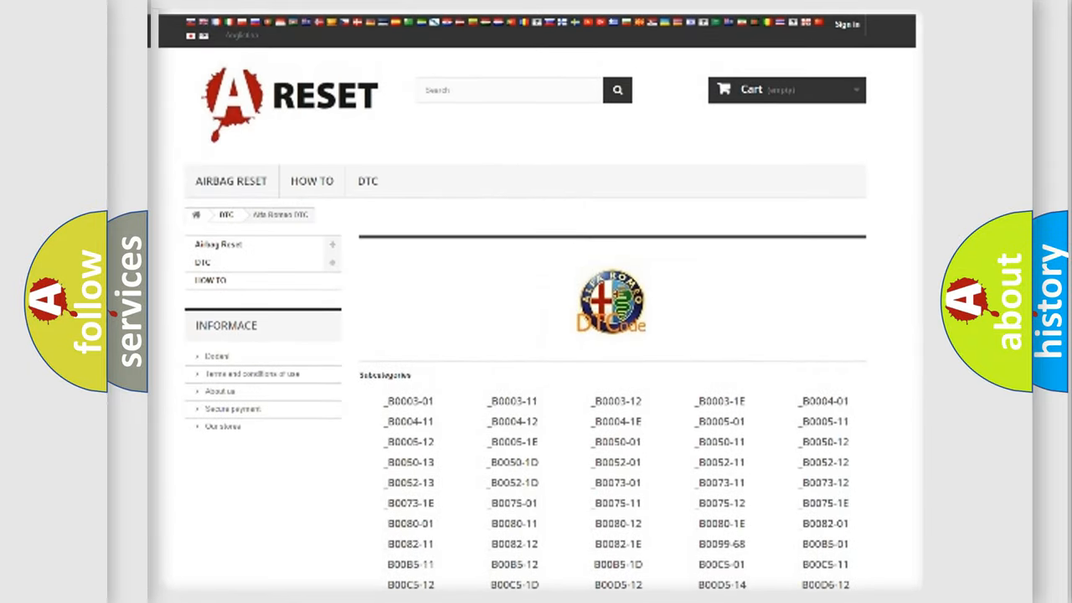